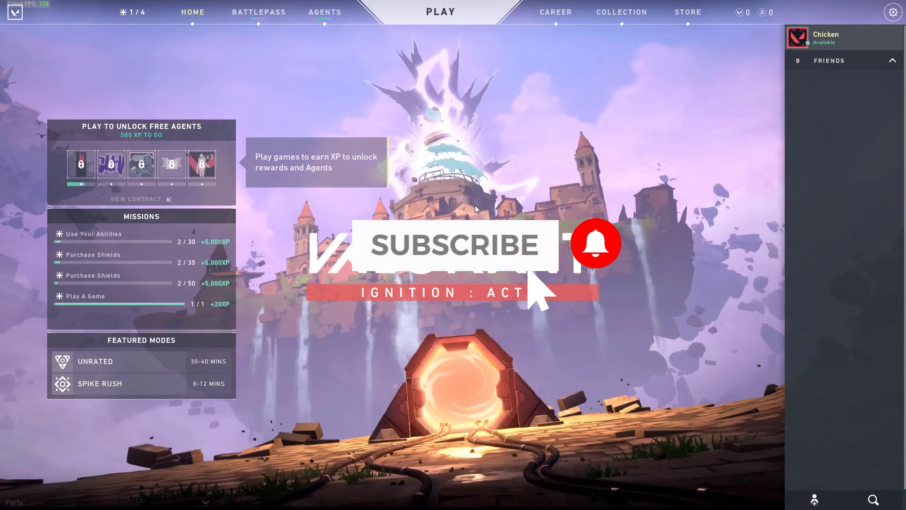
mouse_move(659, 410)
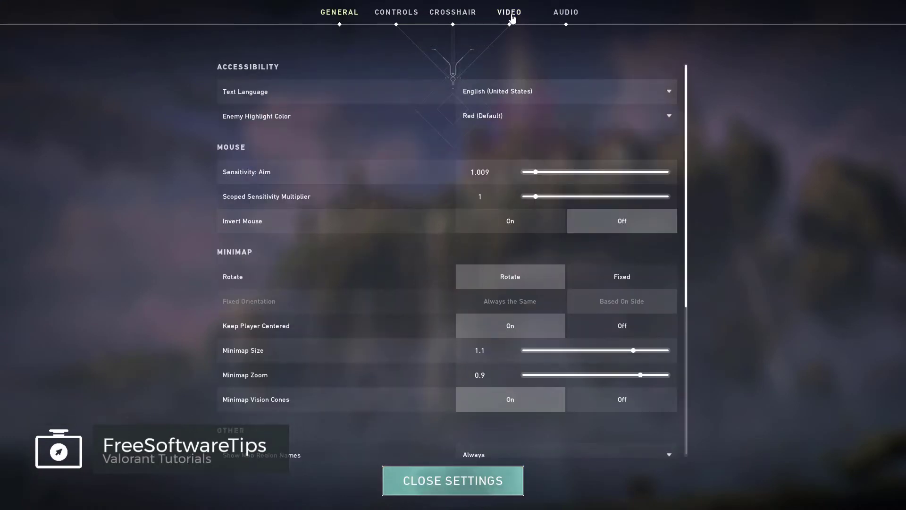
Step: Switch to the VIDEO settings tab to reach the Stats options
click(552, 43)
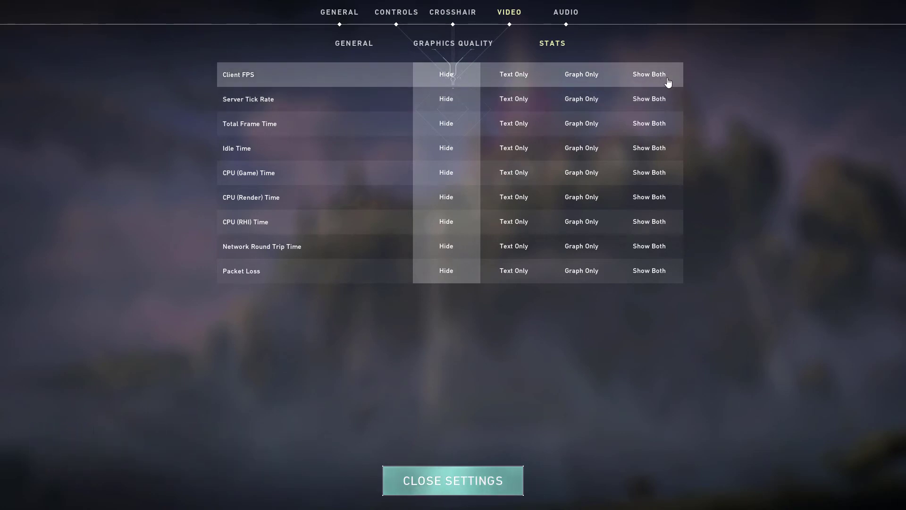
mouse_move(519, 80)
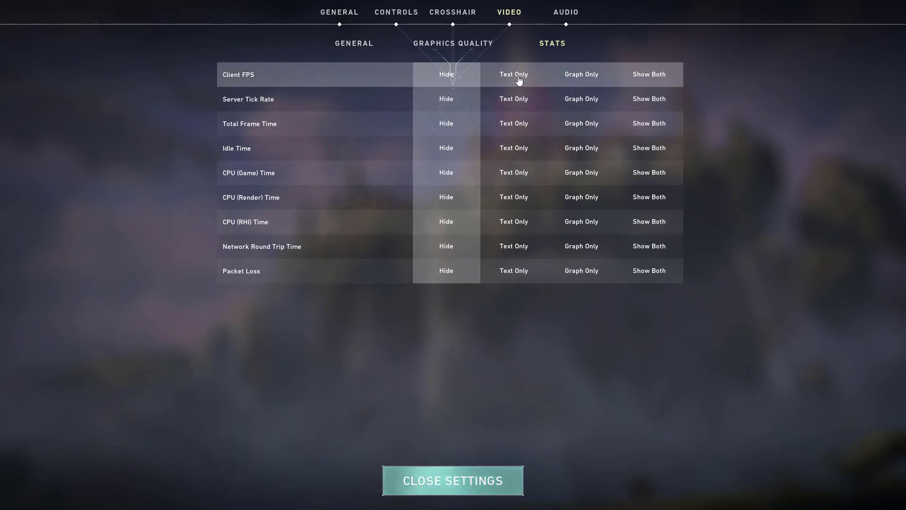
Step: Set Client FPS to Text Only, briefly trying Text and Graph first
click(513, 74)
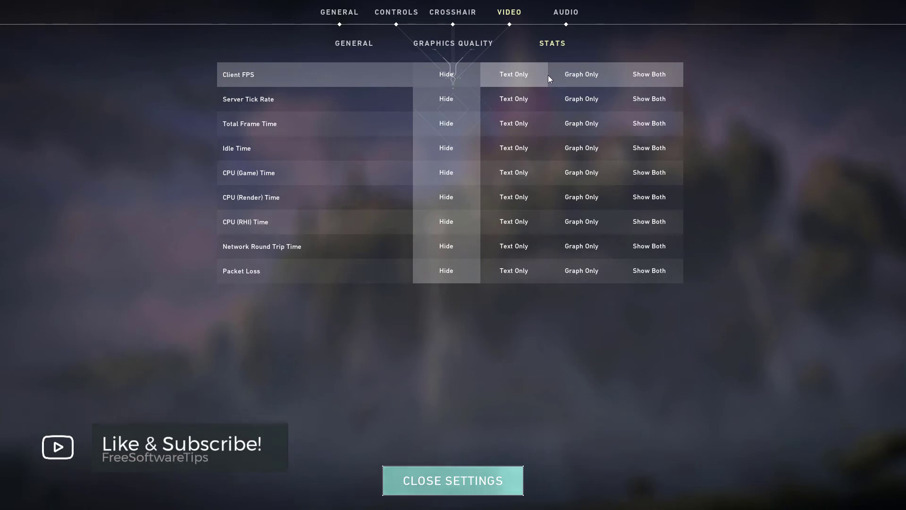
click(580, 74)
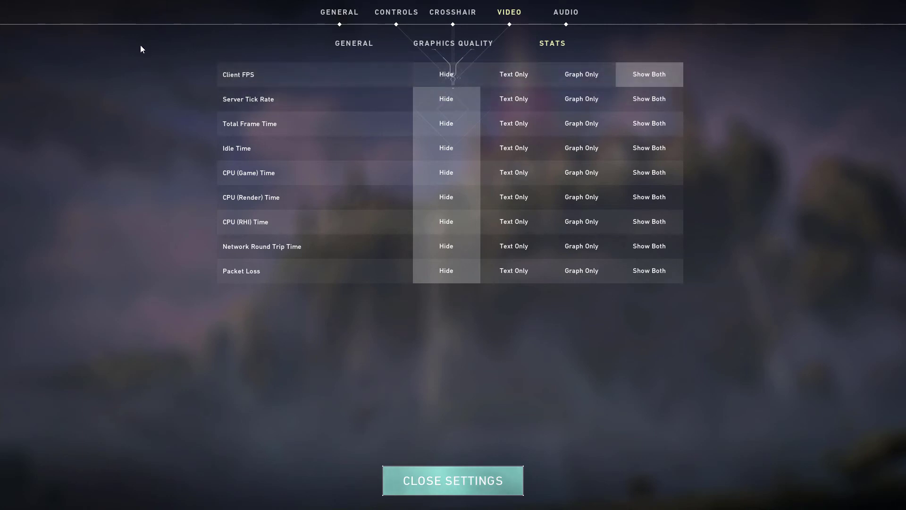
click(512, 74)
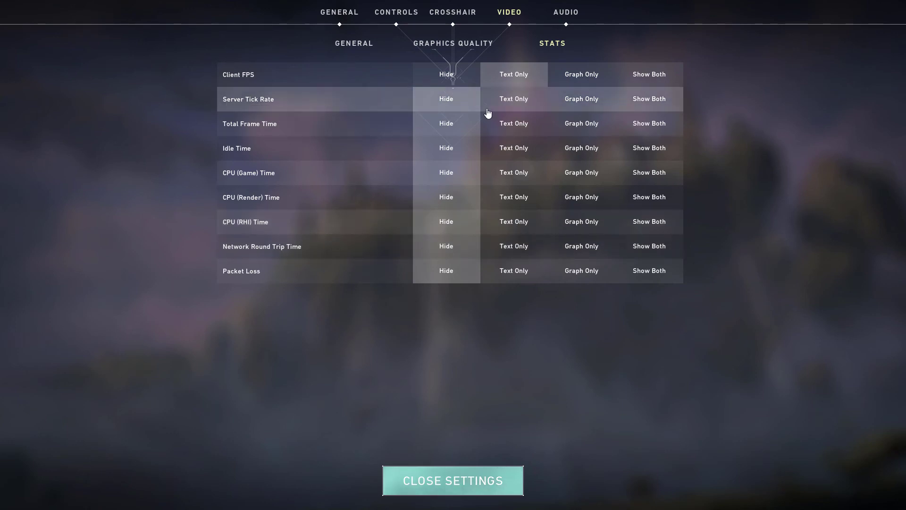
mouse_move(472, 251)
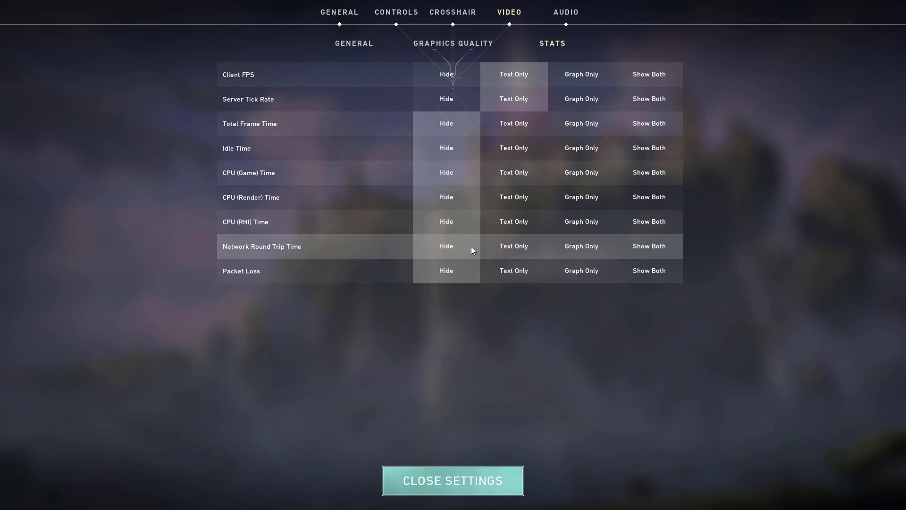